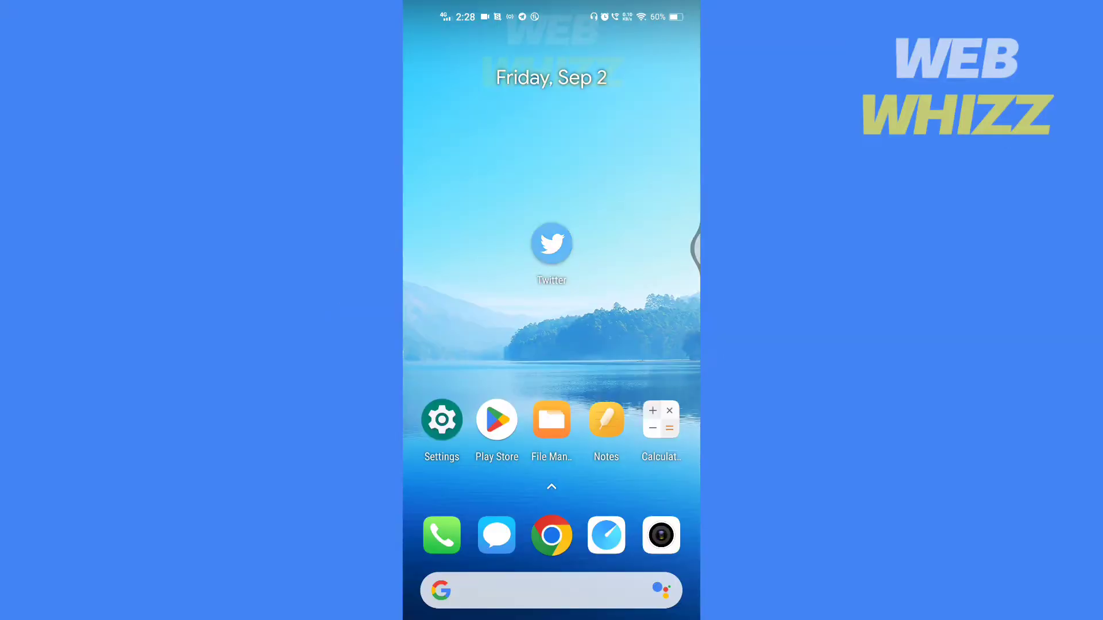
Step: Launch the Twitter app and reach Accessibility, display and languages via Settings and privacy
left_click(550, 244)
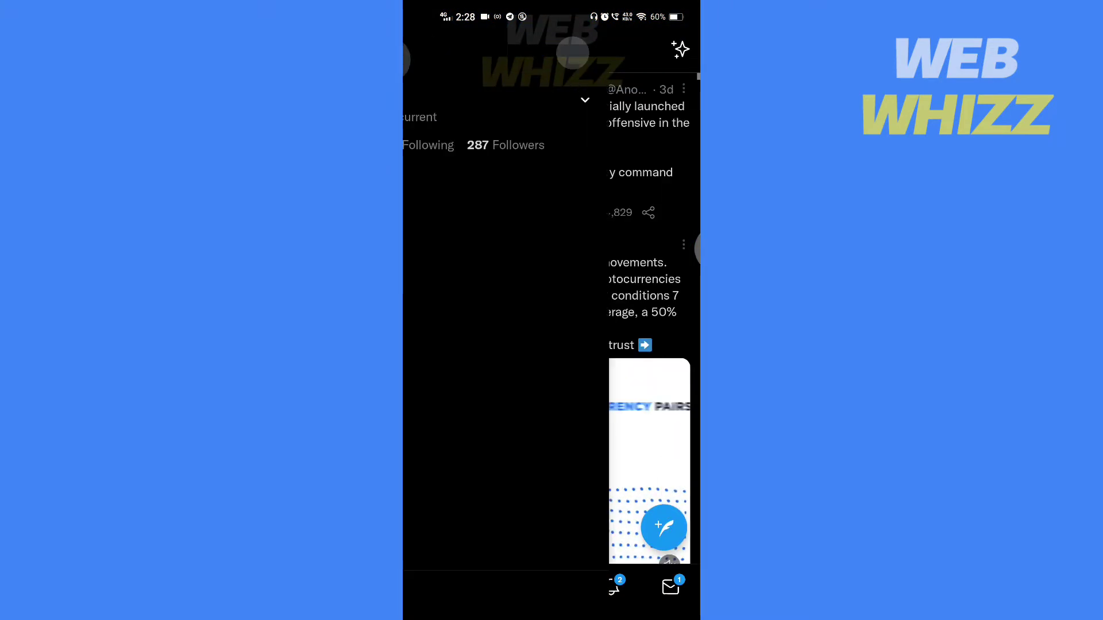
left_click(422, 53)
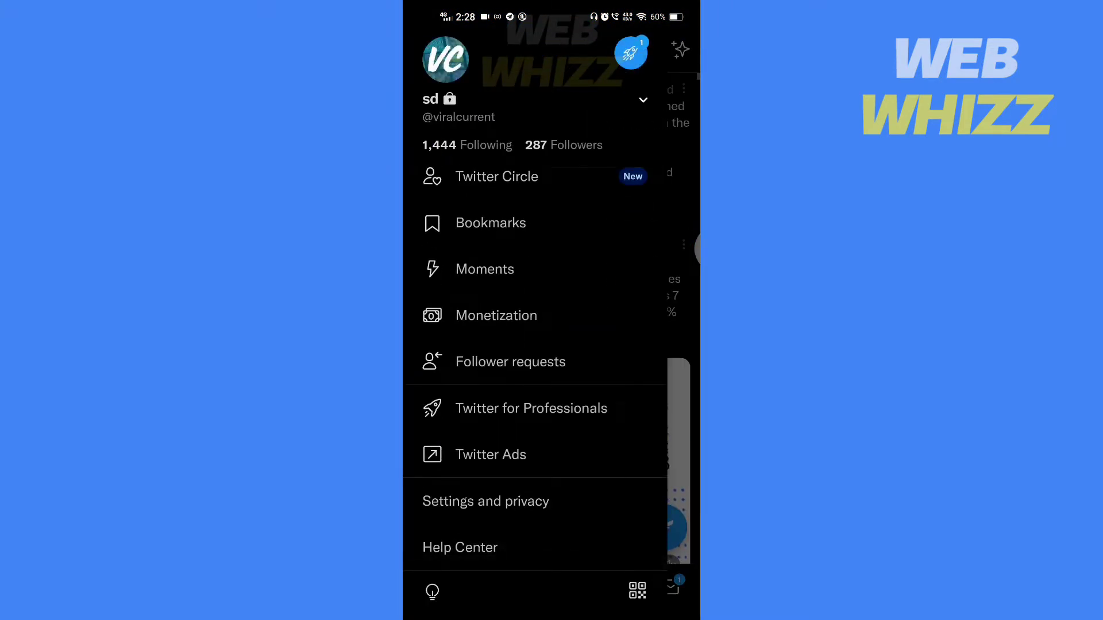
left_click(485, 501)
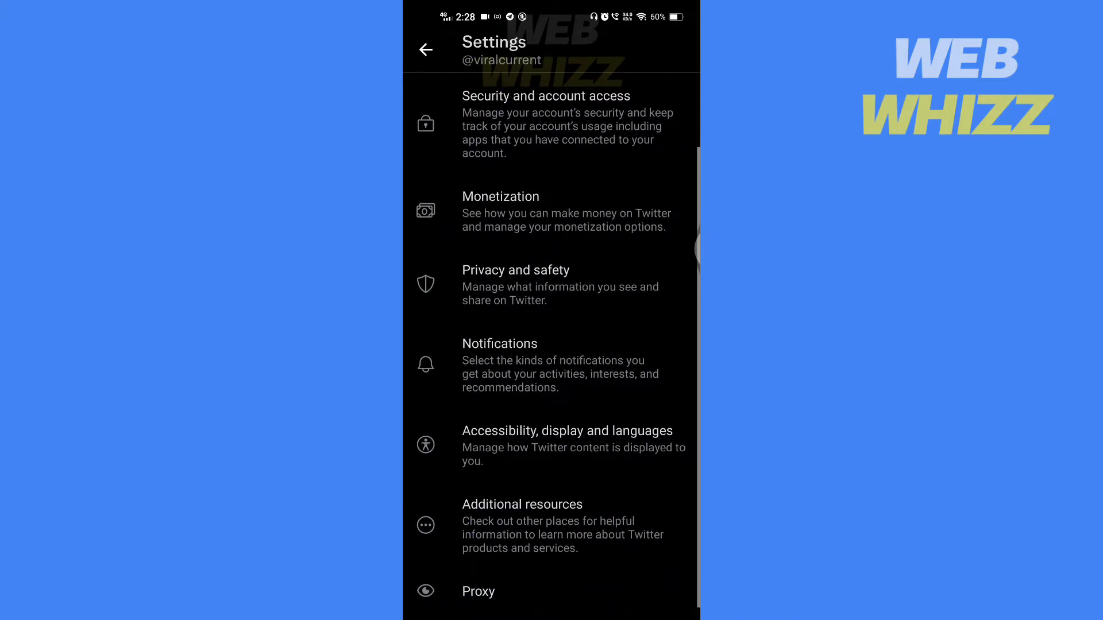
left_click(567, 445)
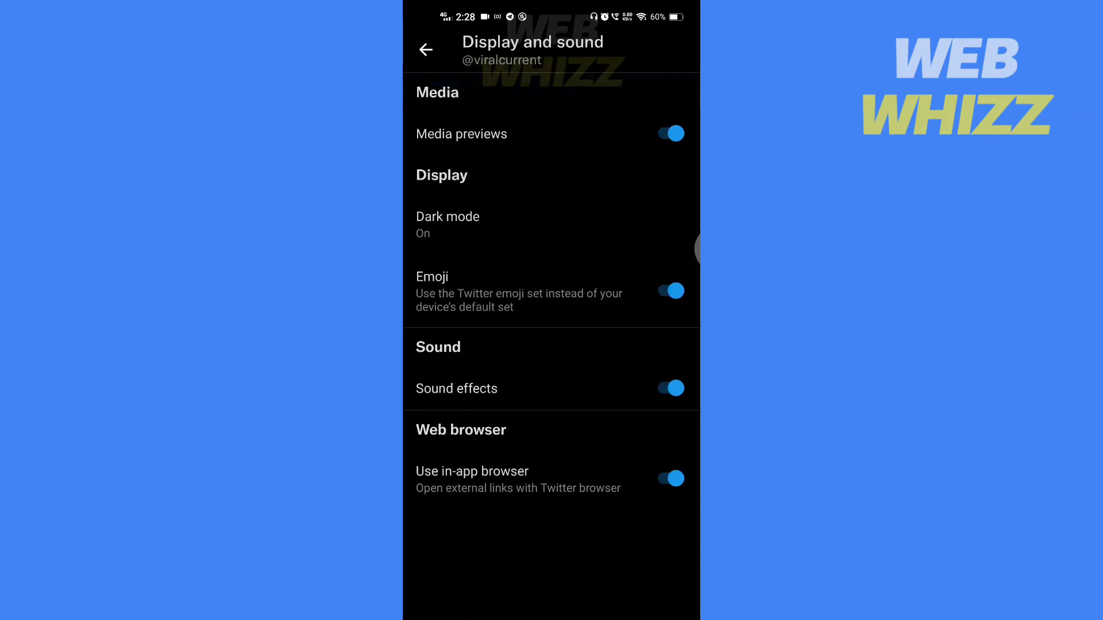
left_click(425, 49)
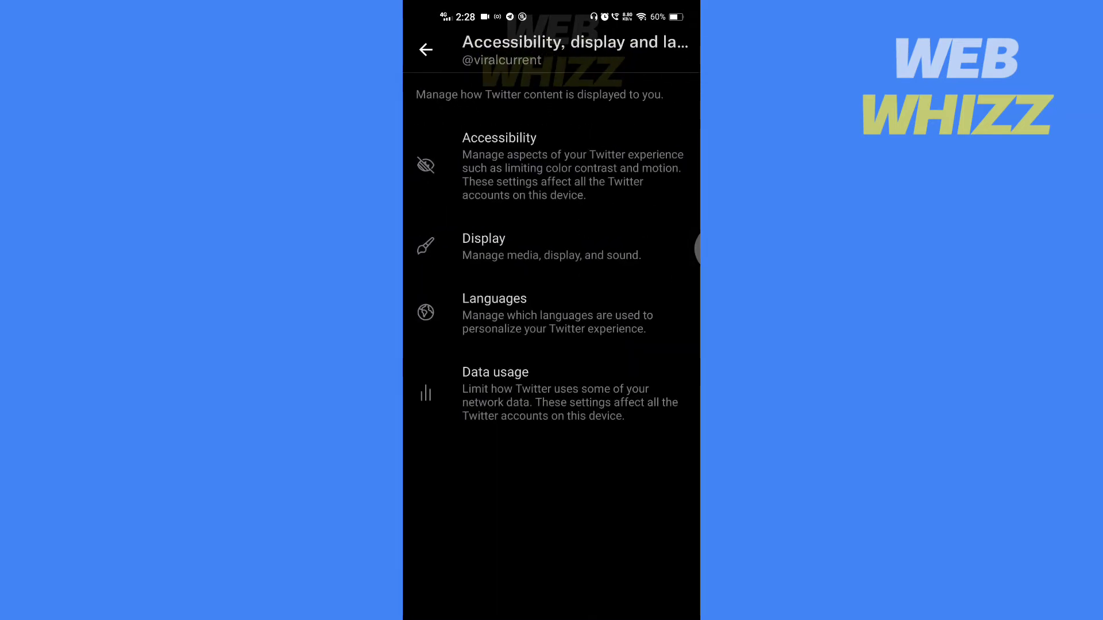
left_click(425, 49)
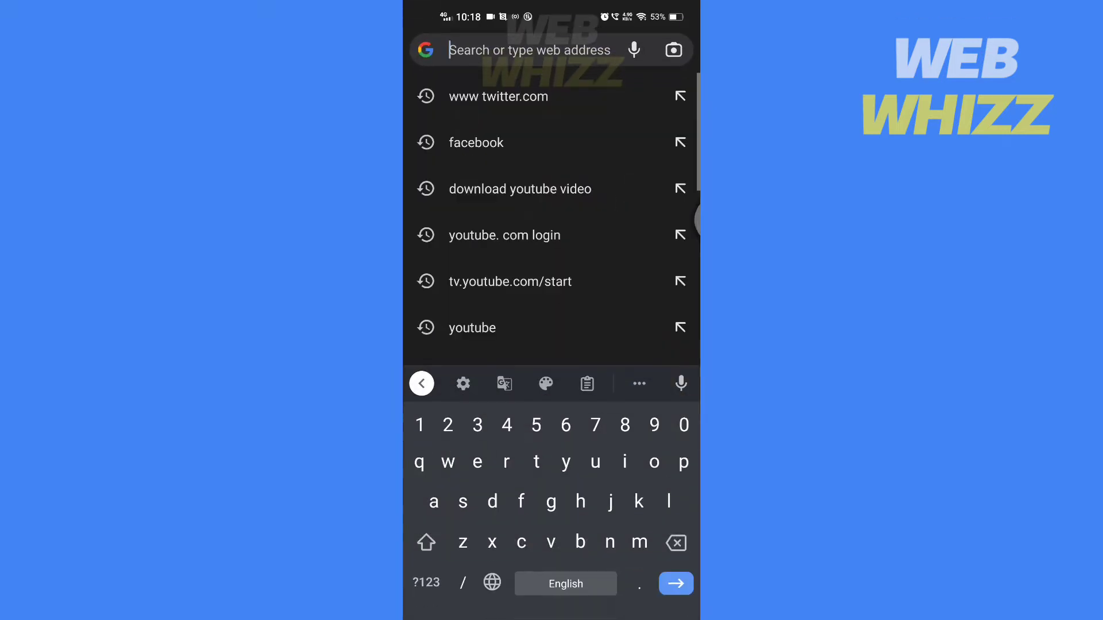
type("www.youtube.com")
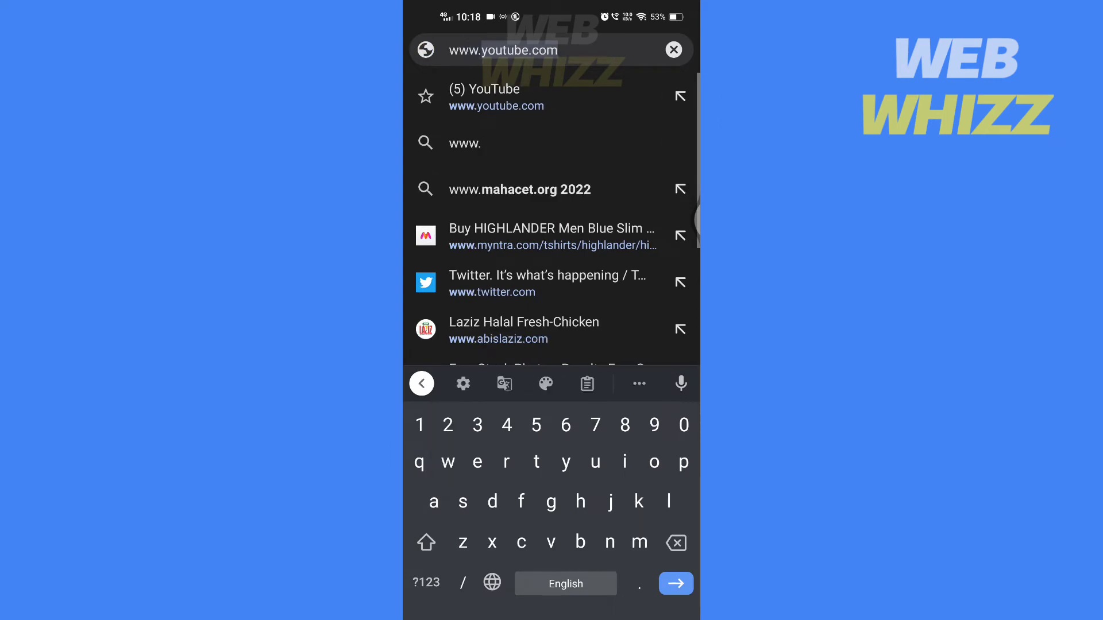
left_click(547, 283)
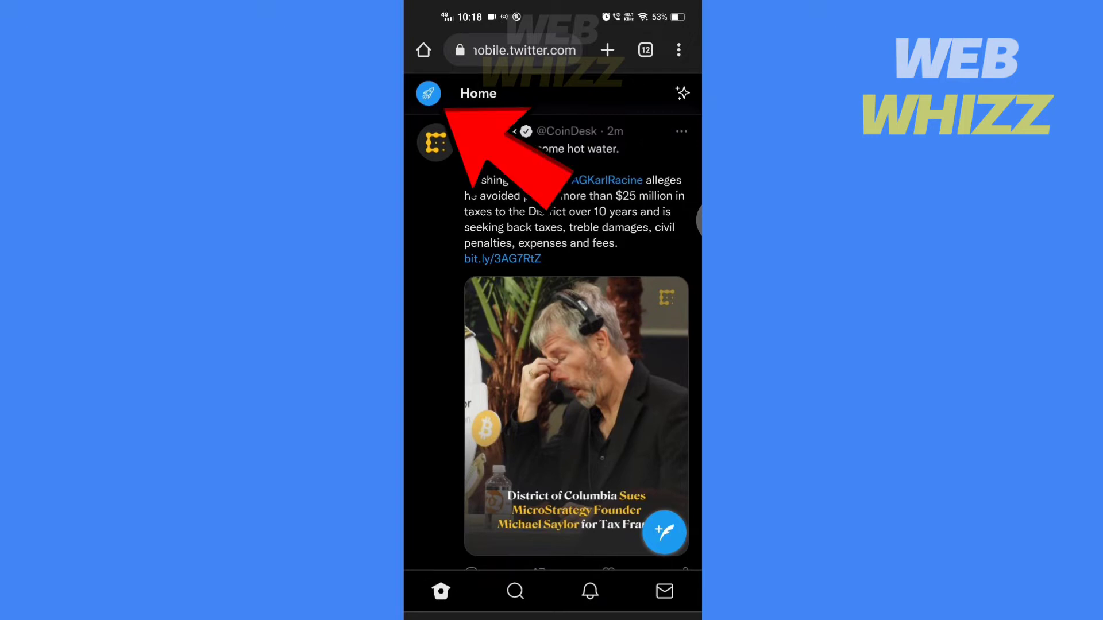
Step: Navigate from the account menu through Settings and privacy to the Display settings page
left_click(427, 93)
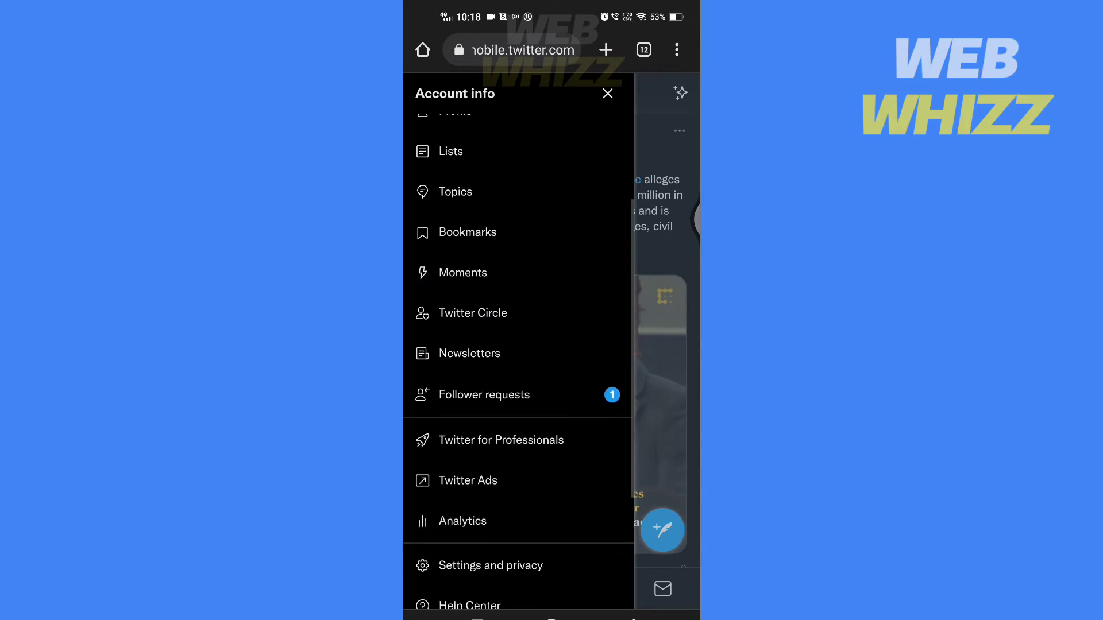
scroll("down", 3)
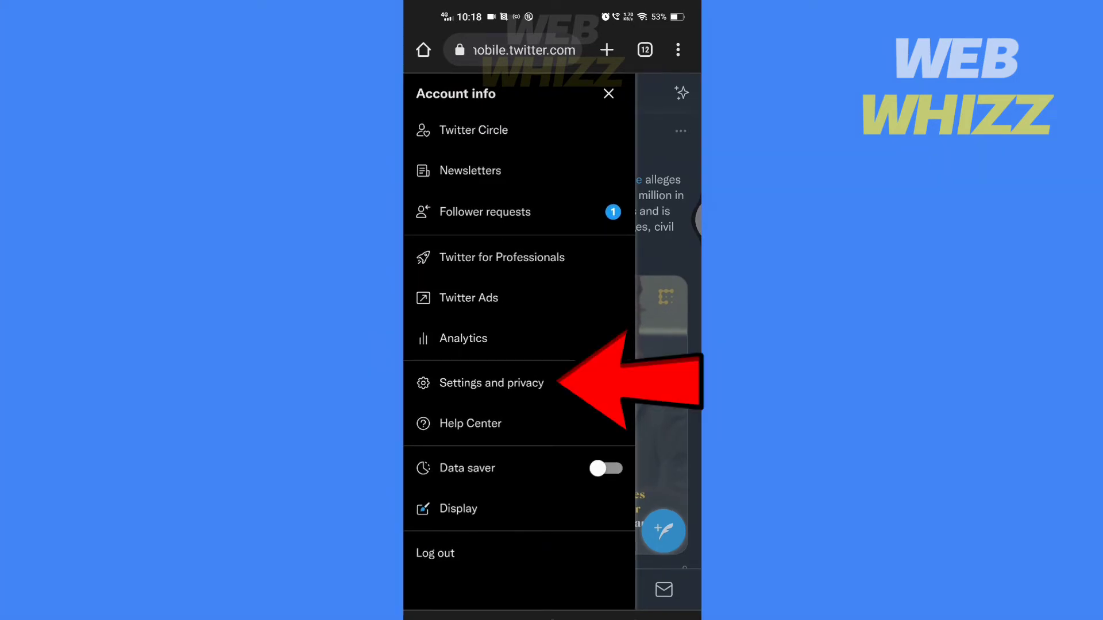
left_click(494, 383)
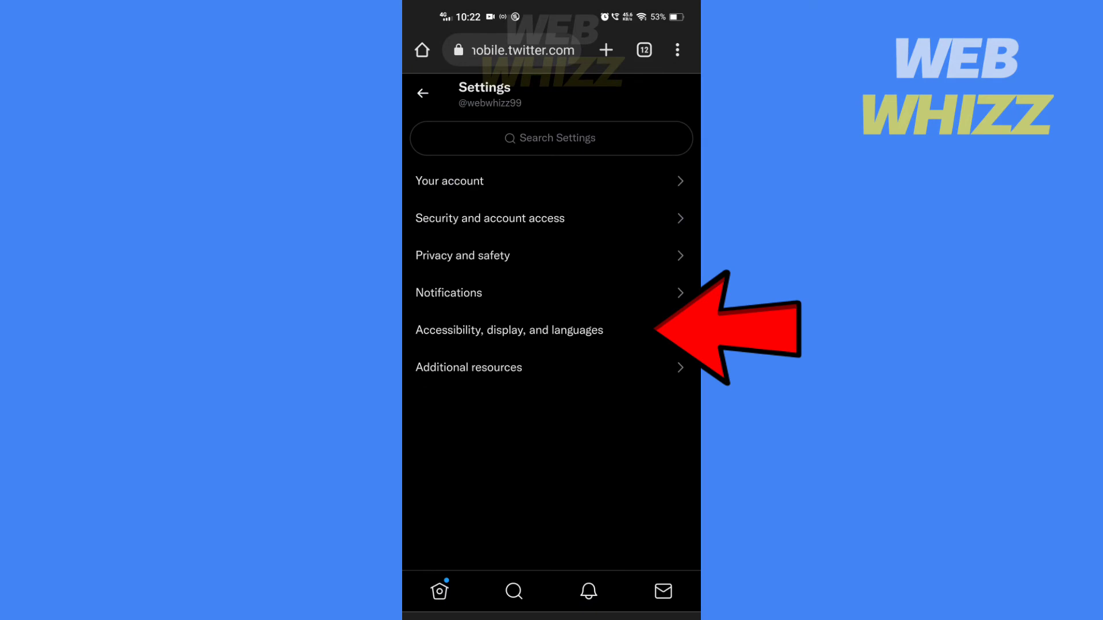
left_click(509, 329)
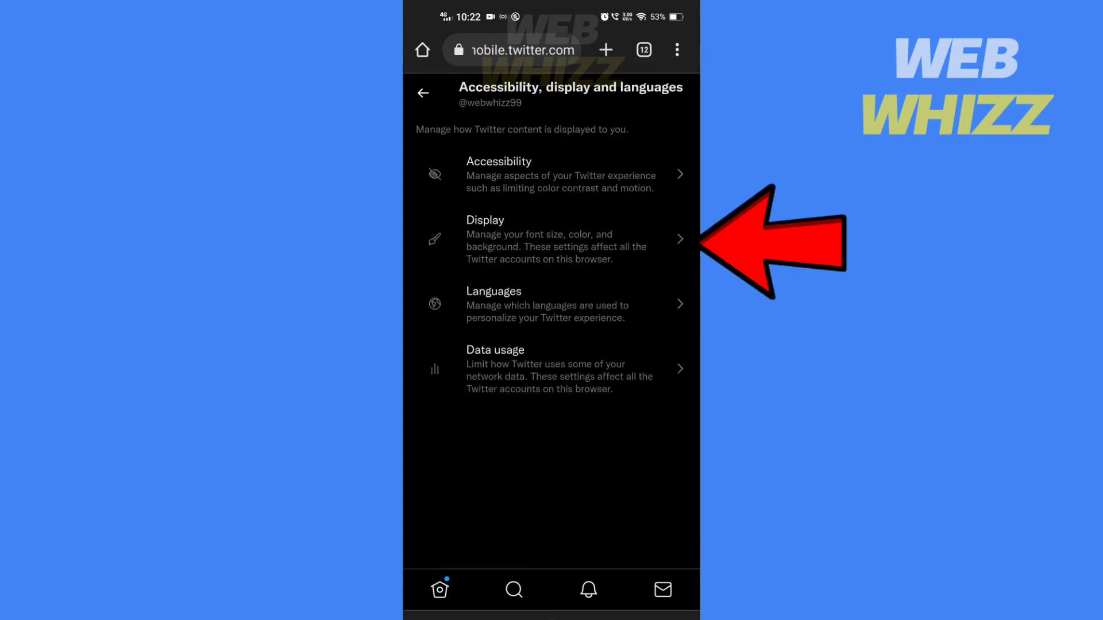
left_click(550, 239)
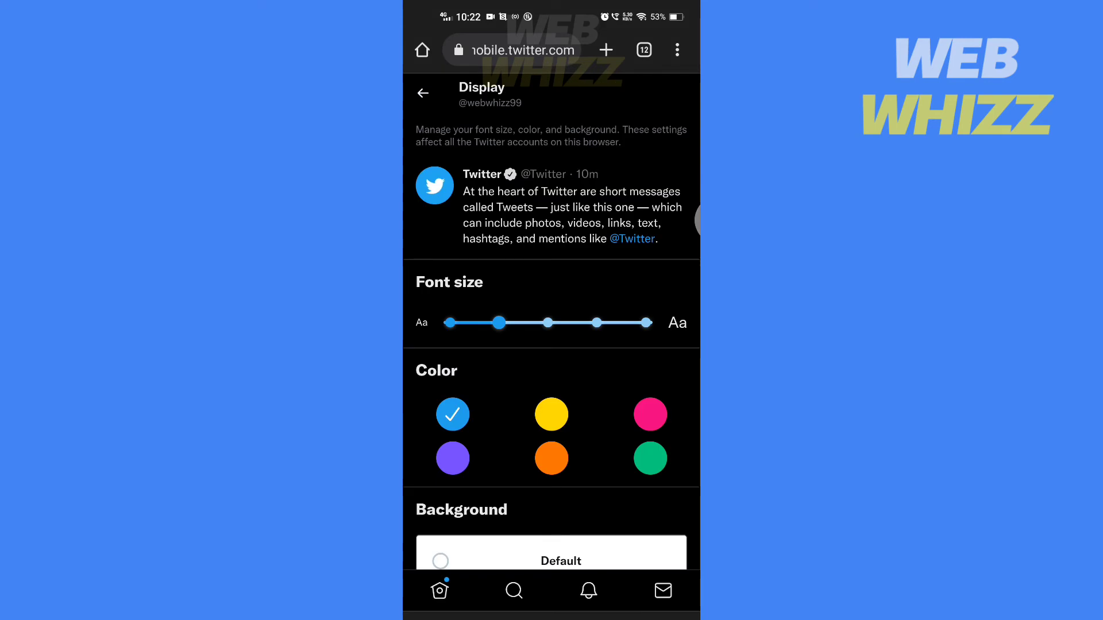
Step: Select the purple accent color and go back to the main Settings list
scroll("down", 3)
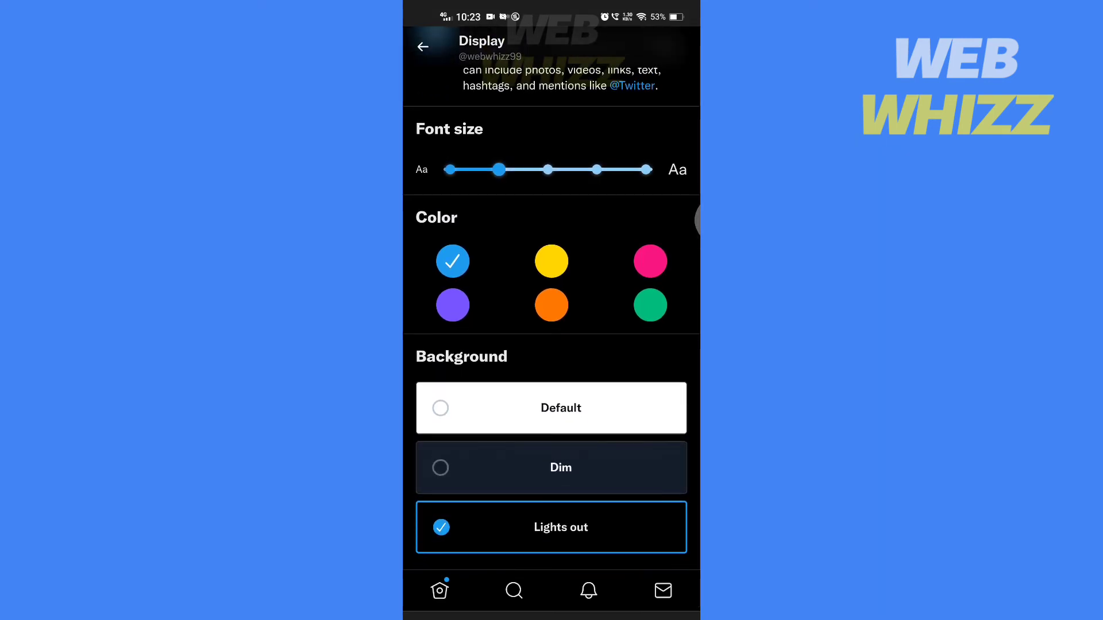
left_click(453, 305)
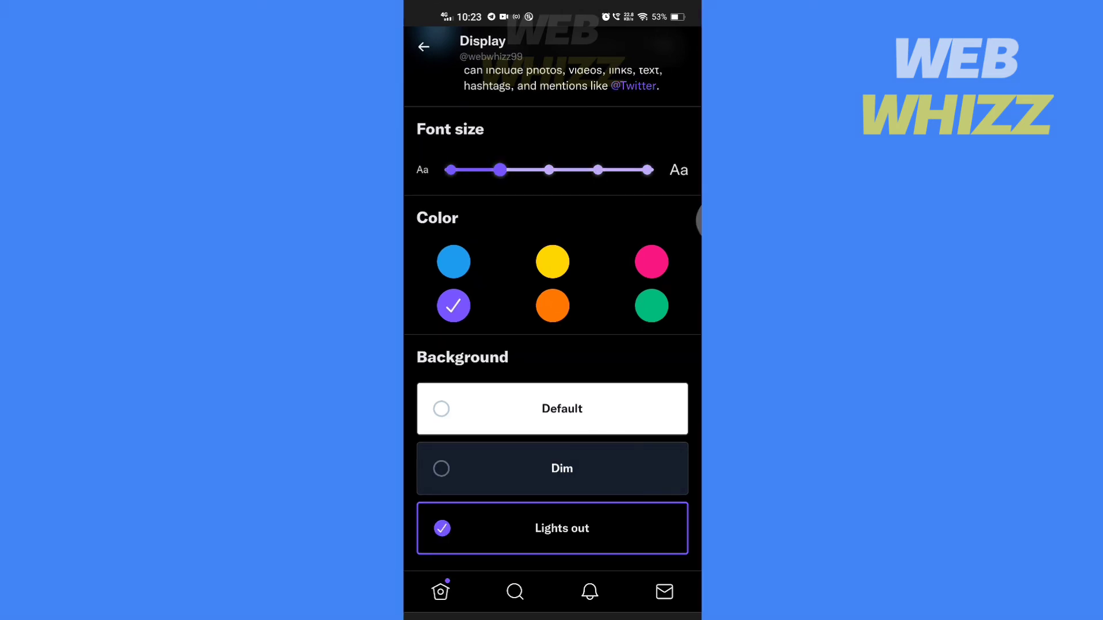
left_click(424, 46)
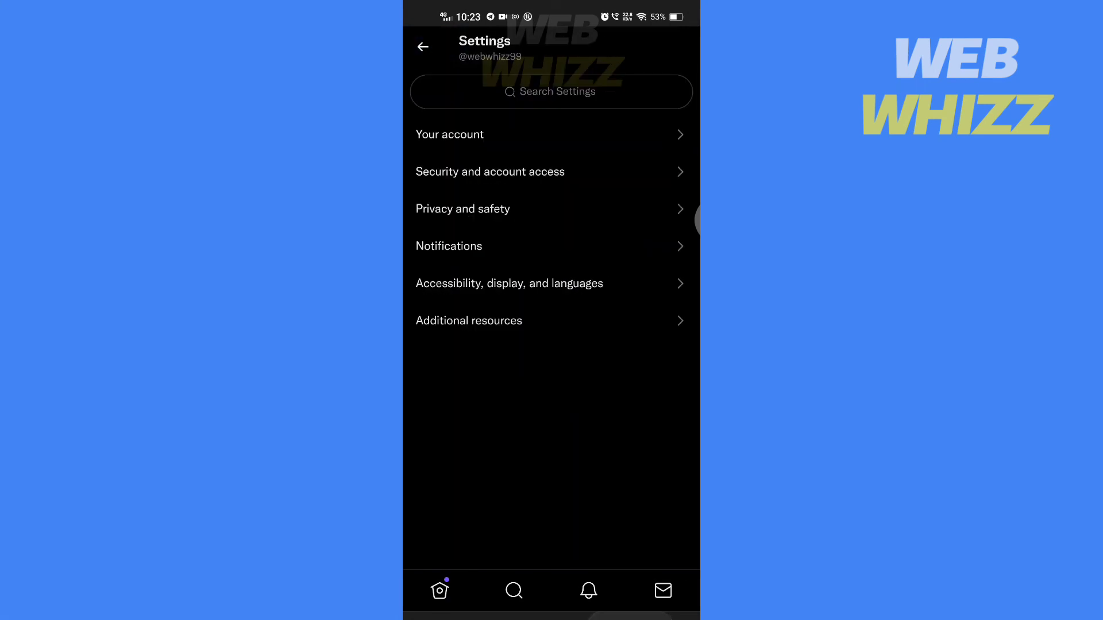